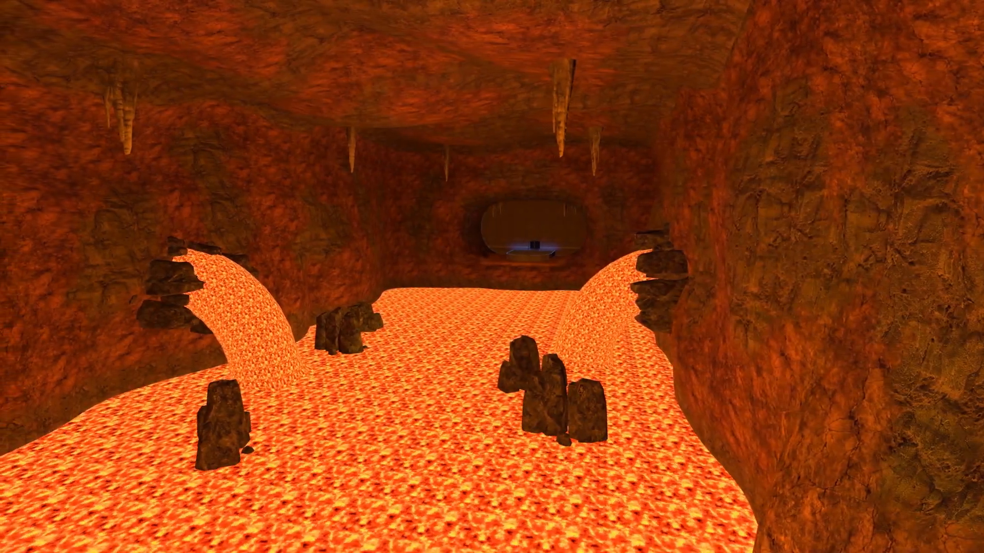
pyautogui.moveTo(492, 276)
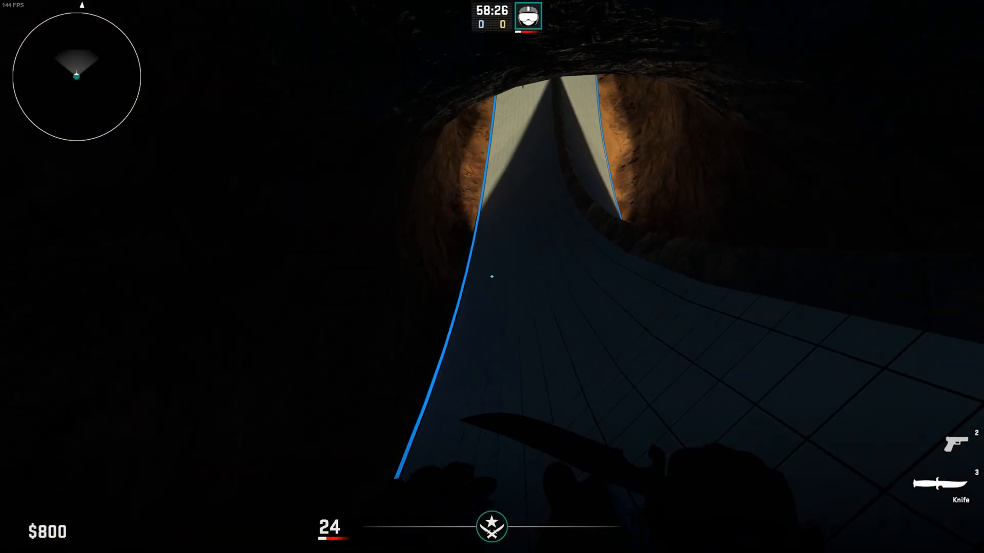
pyautogui.moveTo(492, 276)
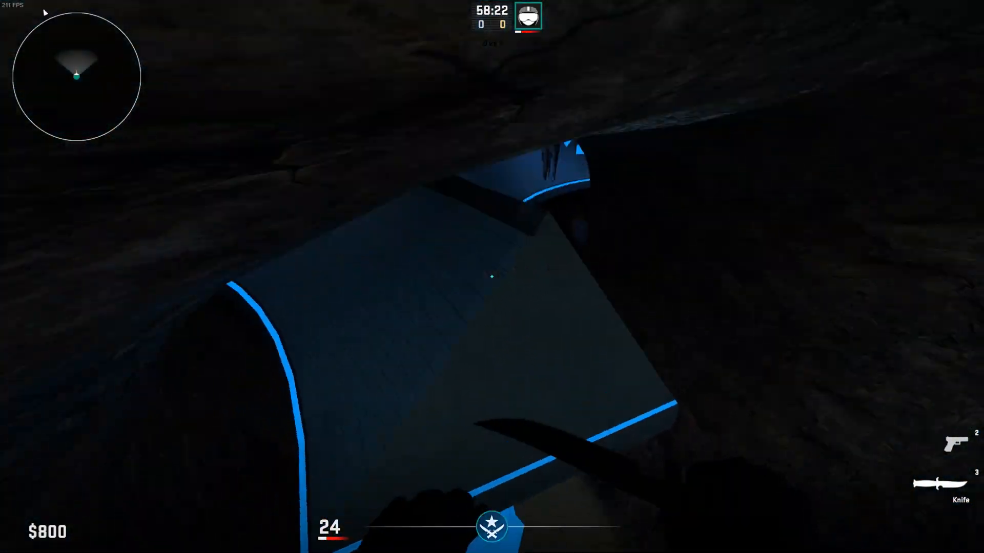
pyautogui.moveTo(492, 277)
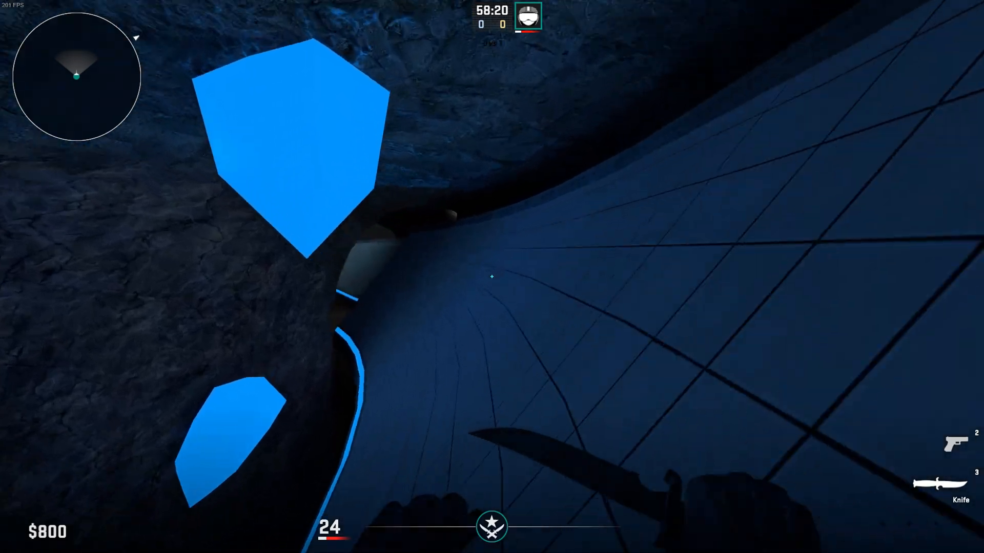
pyautogui.moveTo(492, 276)
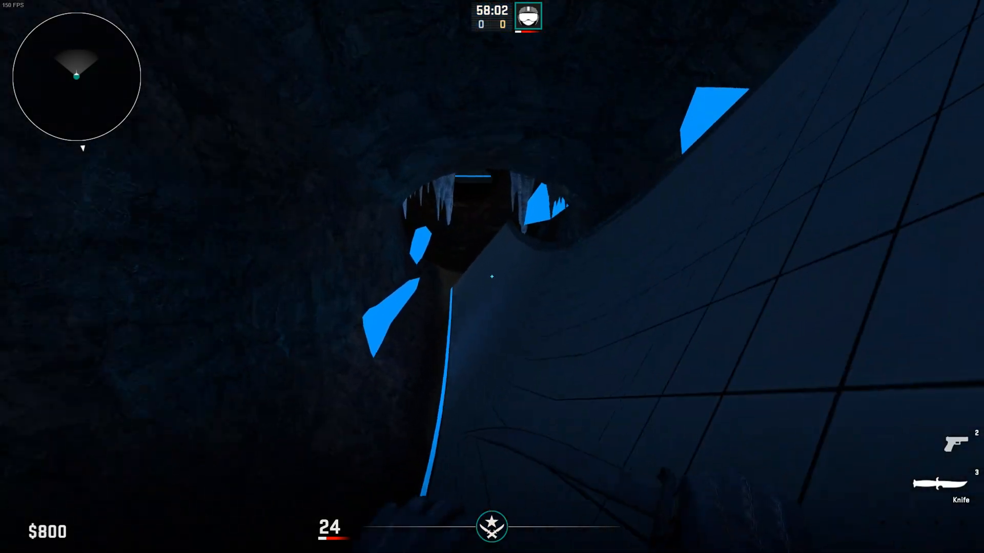
pyautogui.moveTo(492, 277)
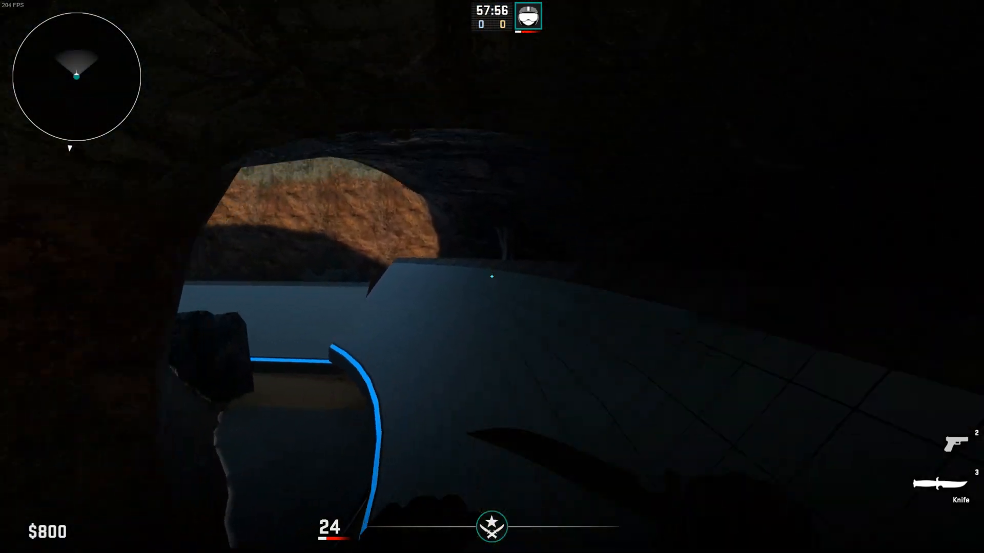
pyautogui.moveTo(492, 277)
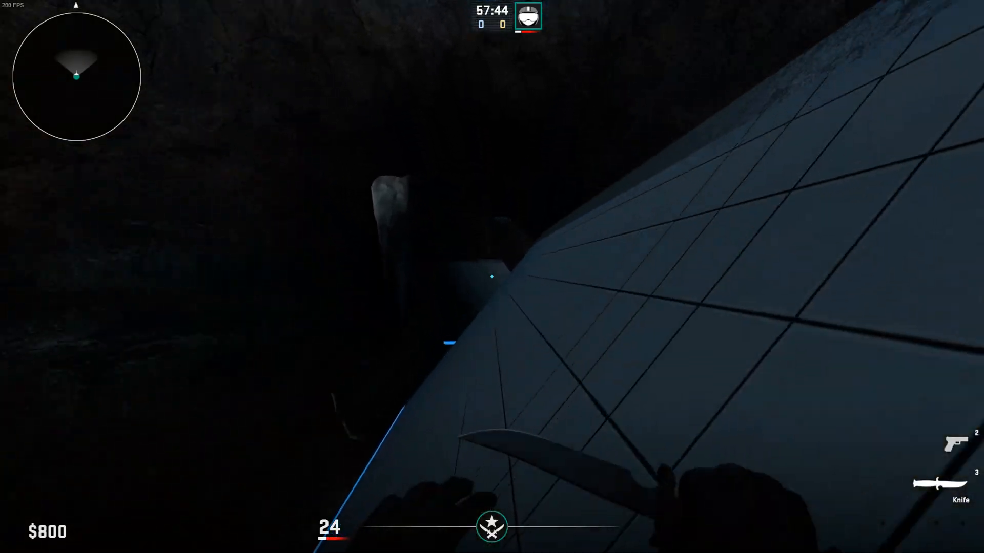
pyautogui.moveTo(492, 276)
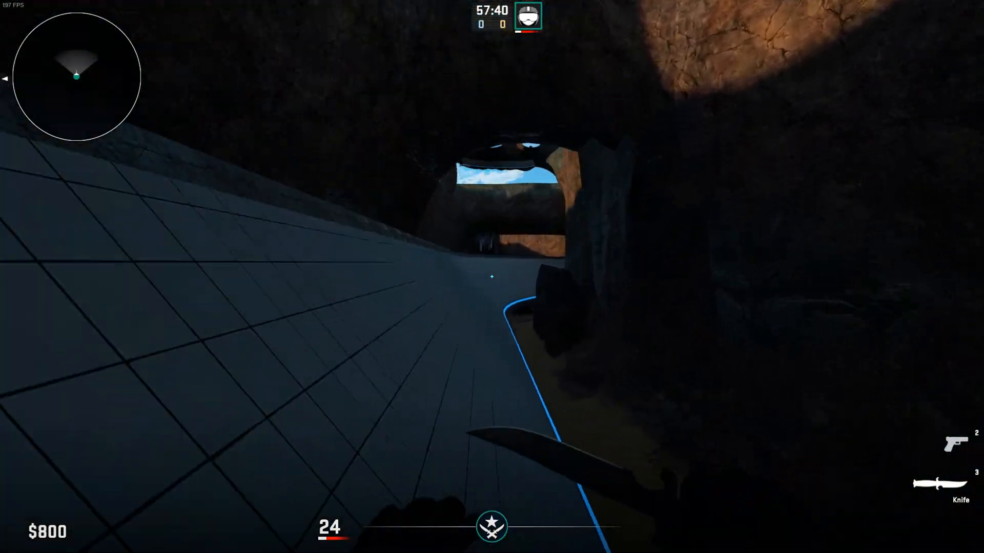
pyautogui.moveTo(492, 277)
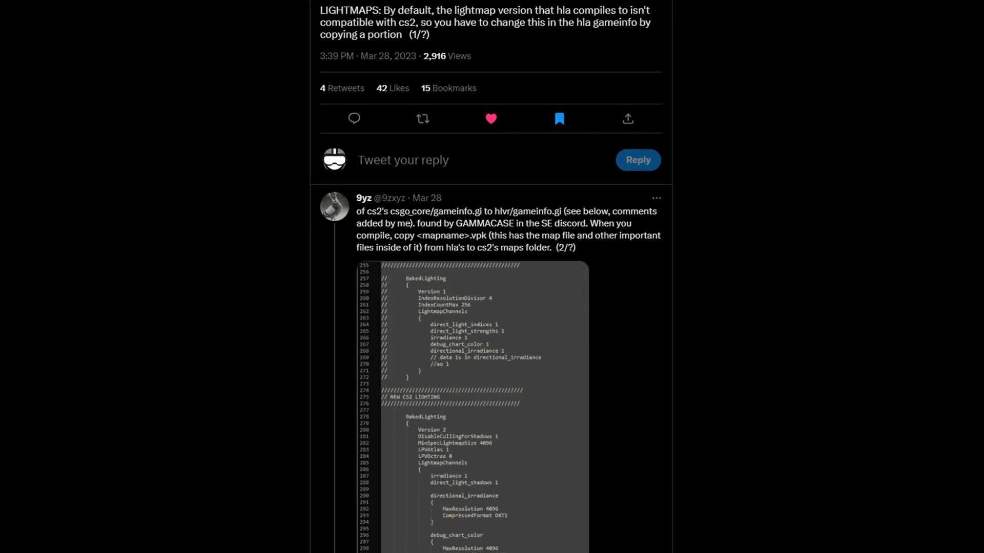
pyautogui.scroll(-3)
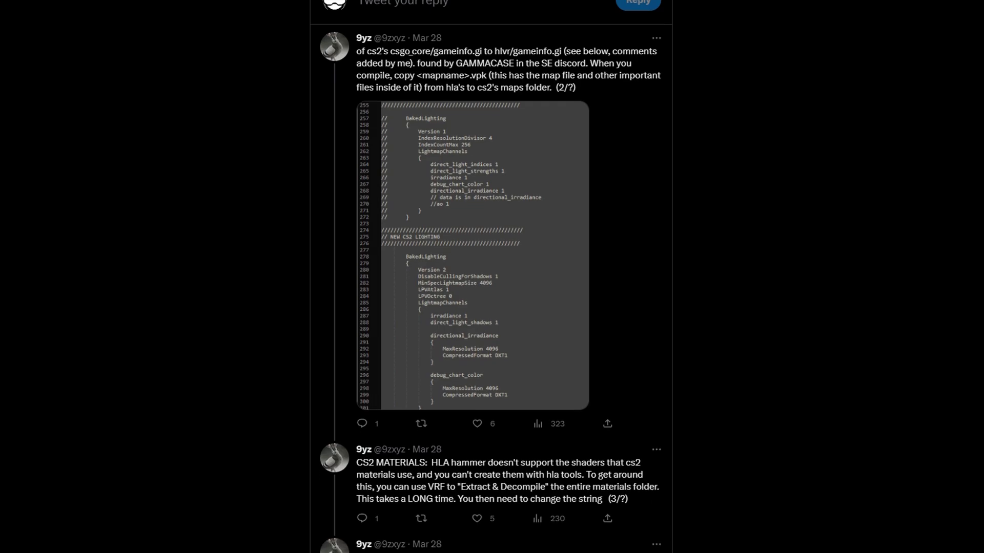
pyautogui.scroll(-3)
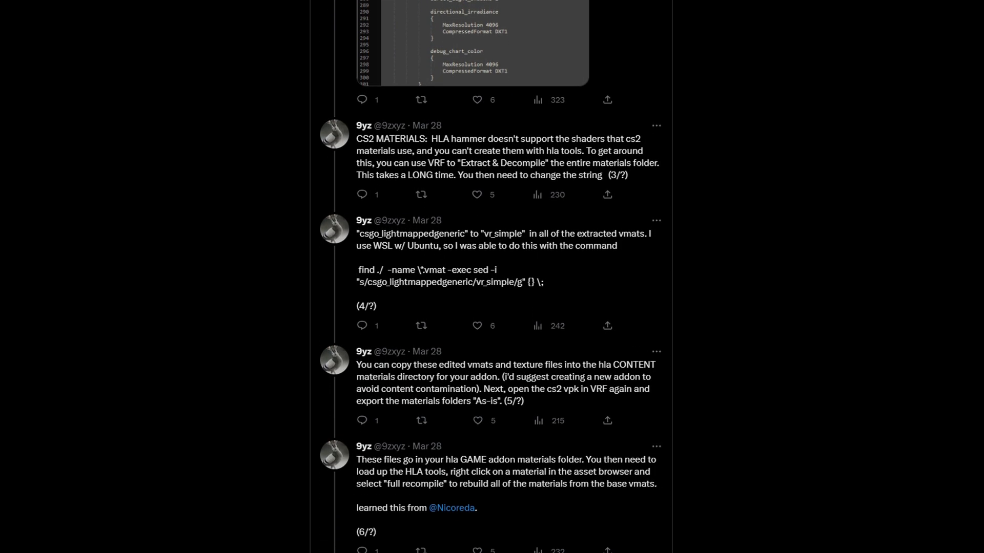
pyautogui.scroll(-3)
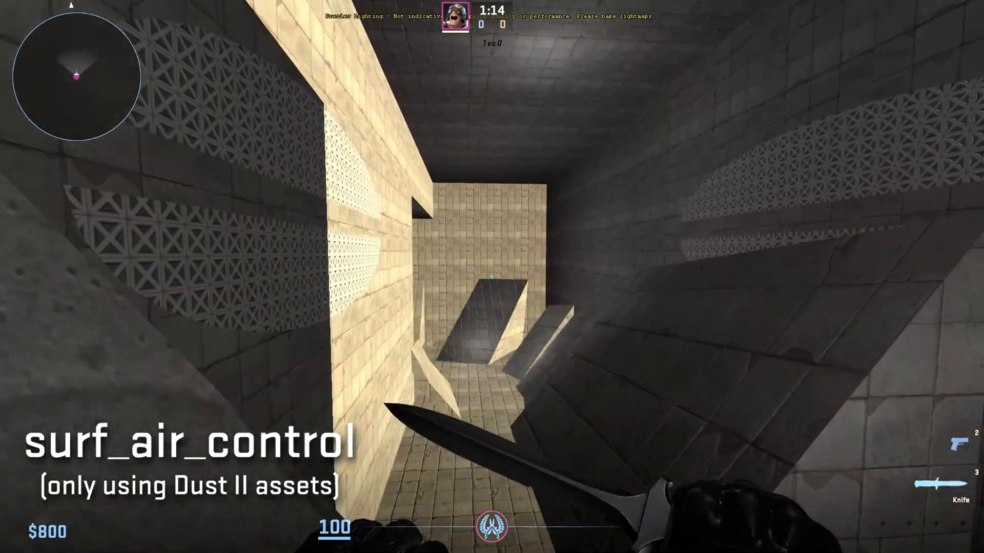
pyautogui.moveTo(492, 277)
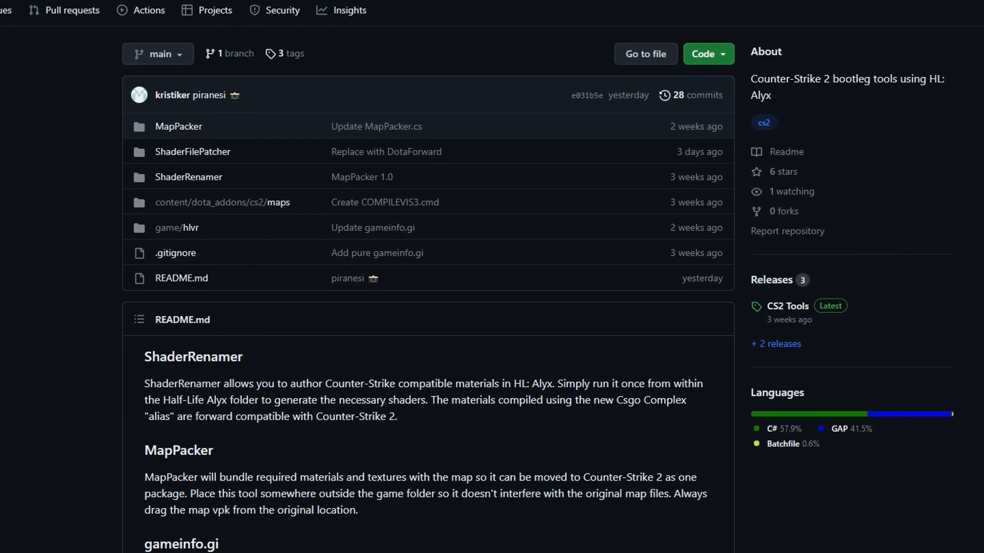
pyautogui.scroll(-3)
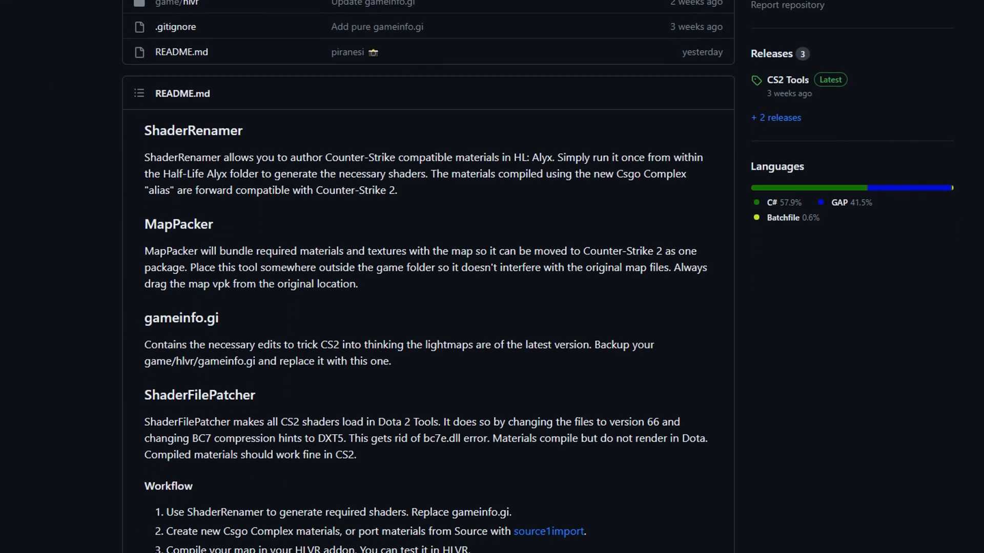
pyautogui.scroll(-3)
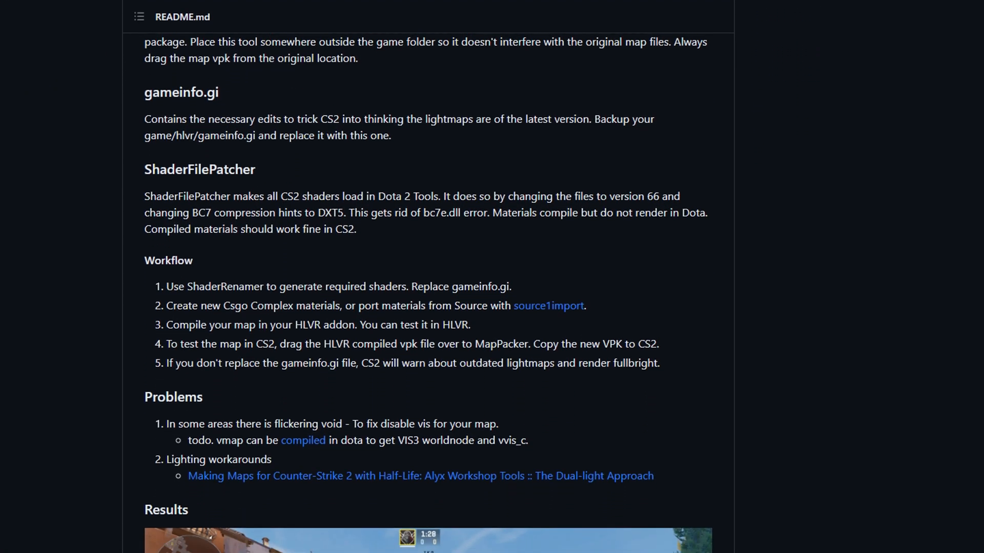
pyautogui.scroll(-3)
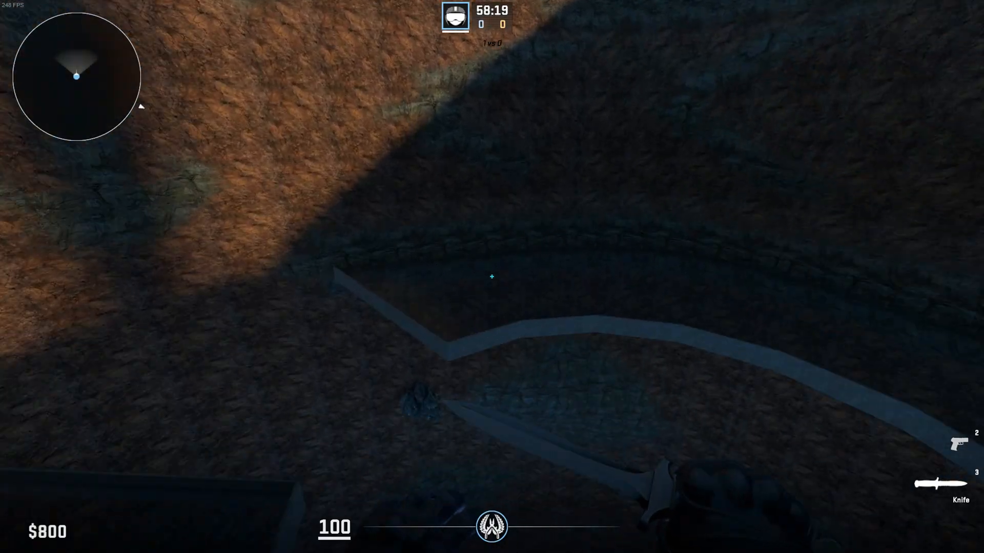
pyautogui.moveTo(492, 277)
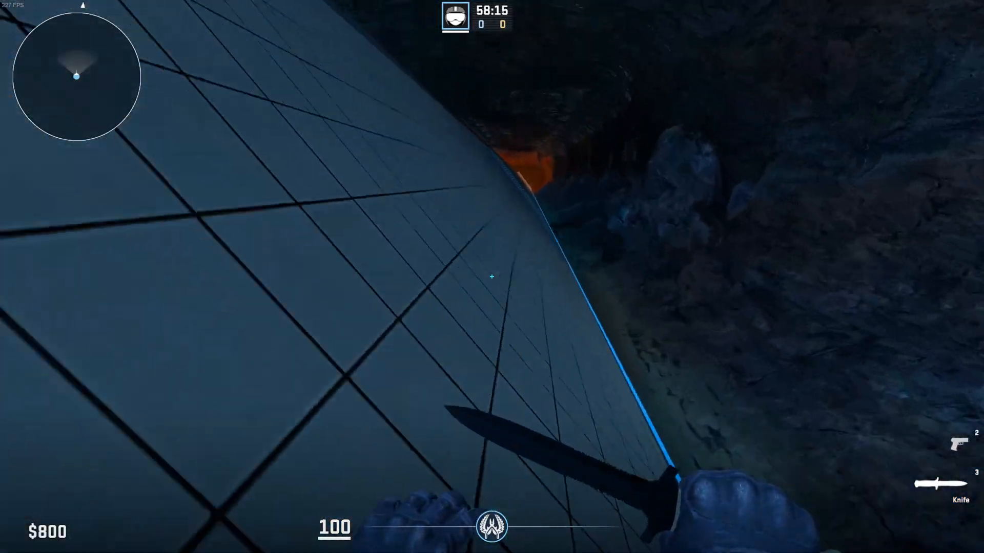
pyautogui.moveTo(492, 276)
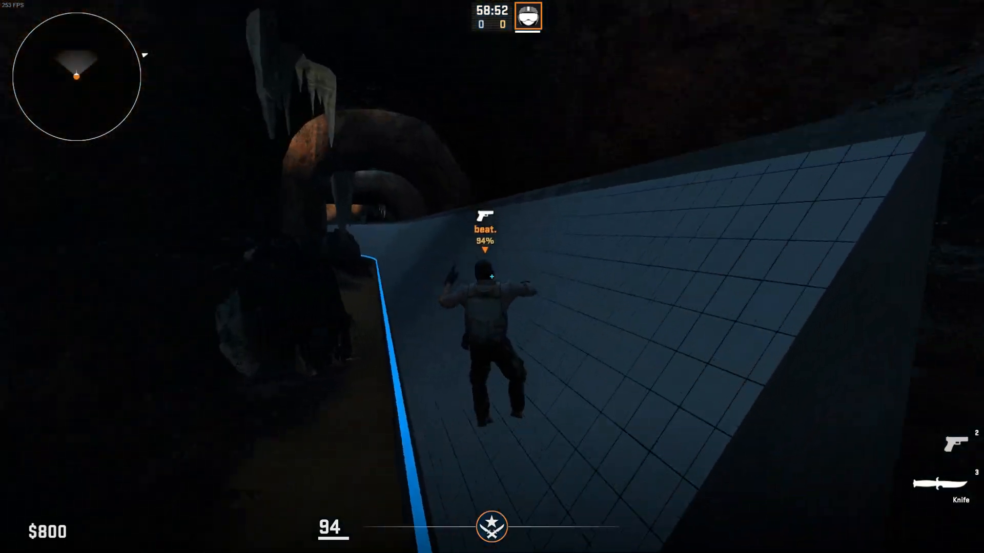
pyautogui.moveTo(492, 276)
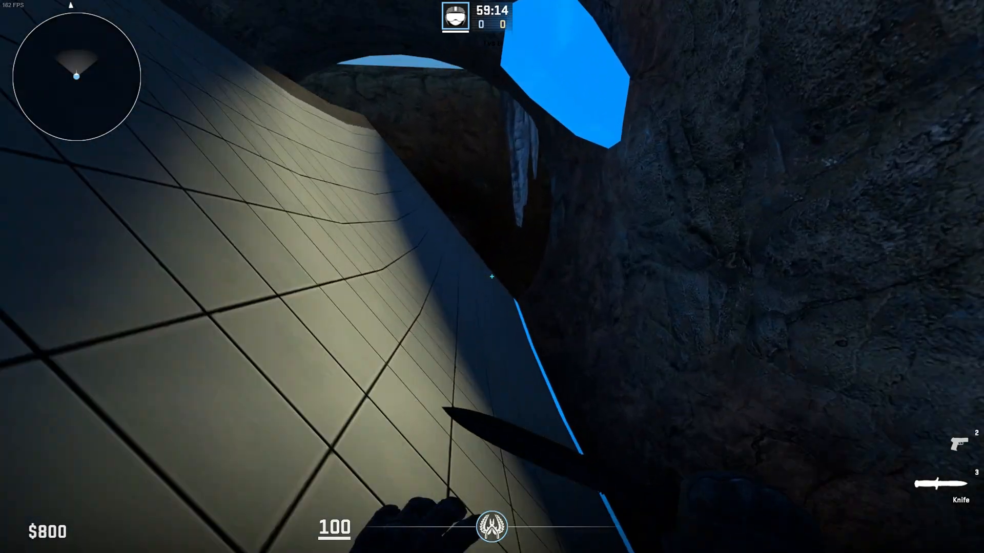
pyautogui.moveTo(492, 277)
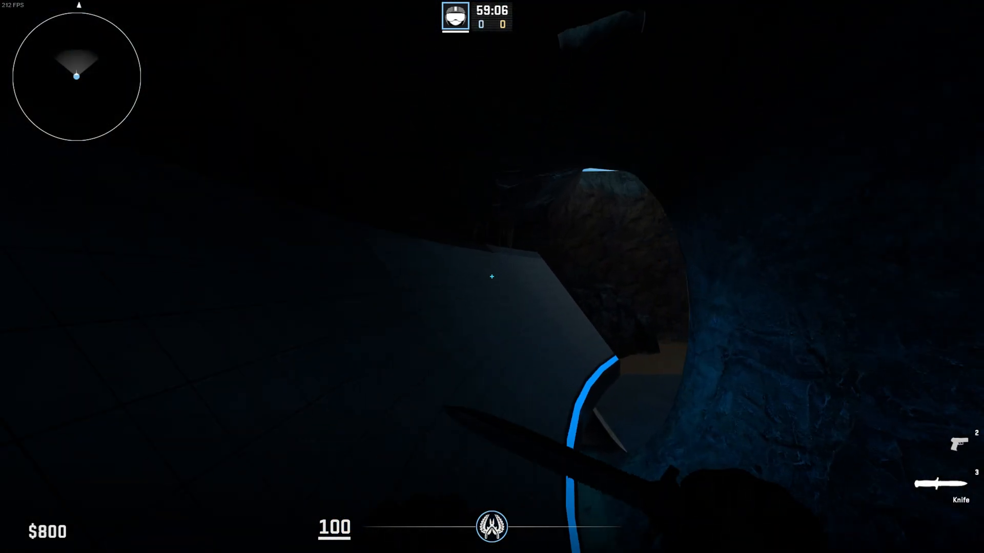
pyautogui.moveTo(492, 277)
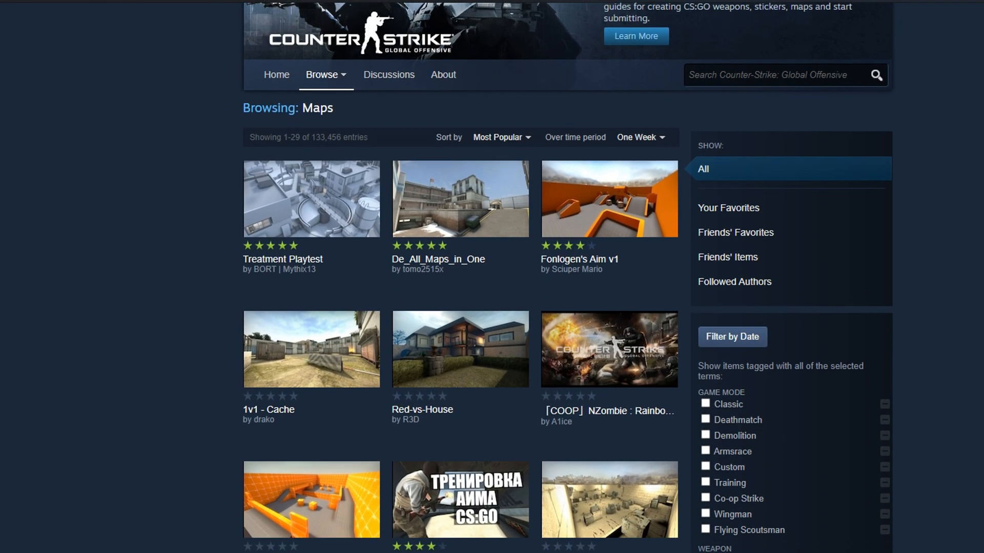
pyautogui.scroll(-3)
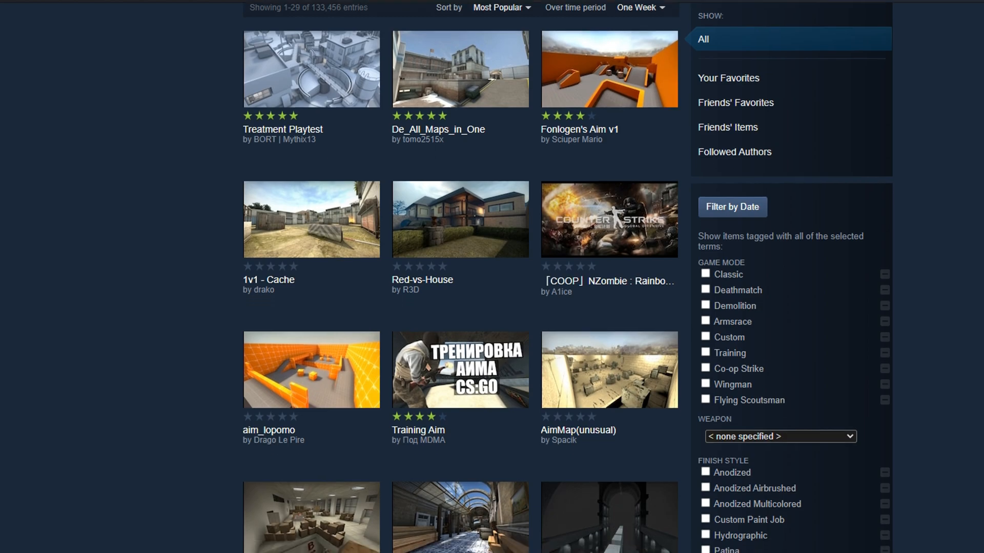
pyautogui.scroll(-3)
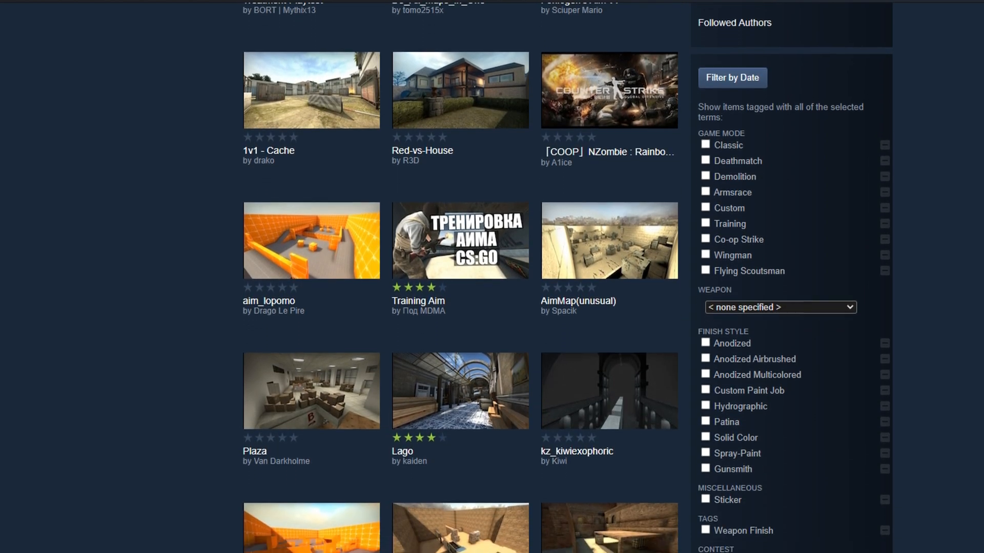
pyautogui.scroll(-3)
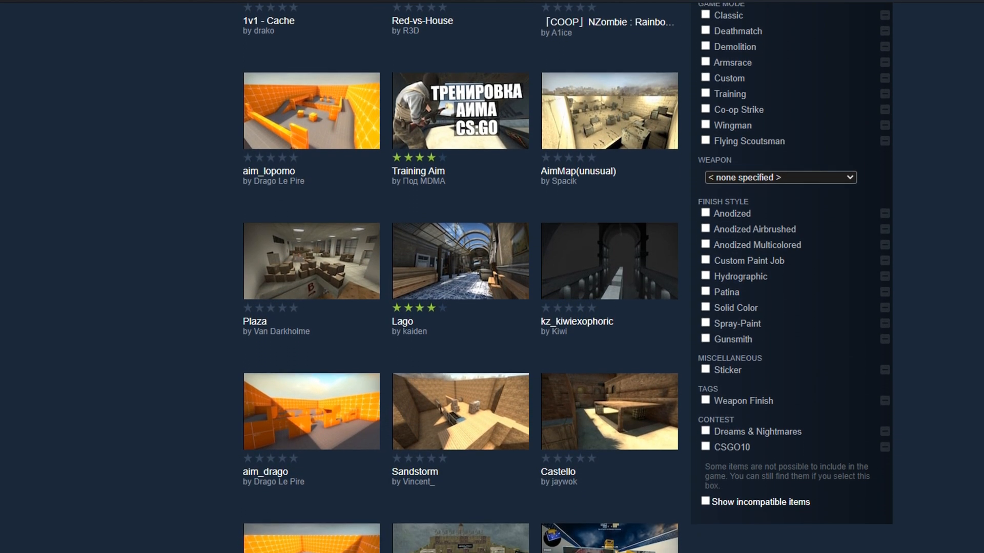
pyautogui.scroll(-3)
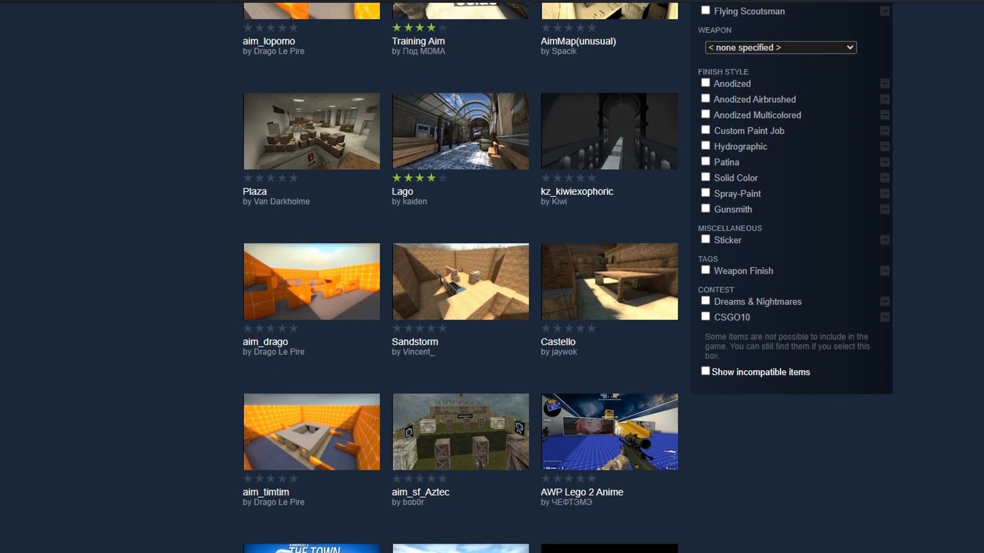
pyautogui.scroll(-3)
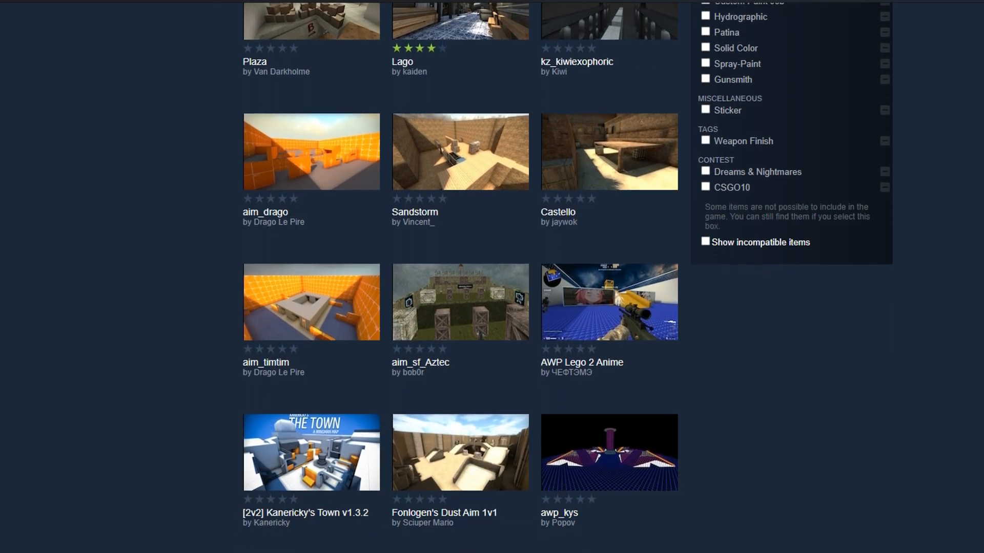
pyautogui.scroll(-3)
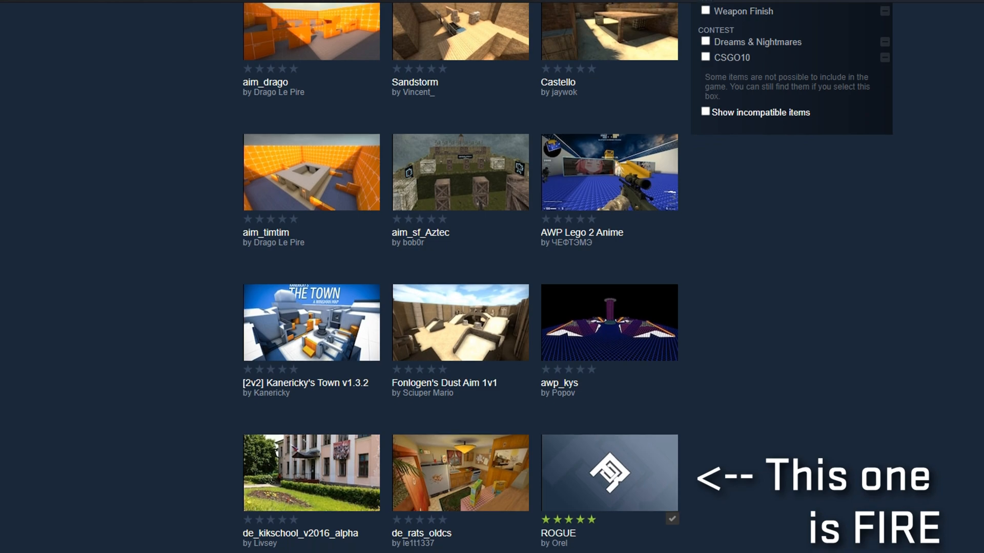
pyautogui.scroll(-3)
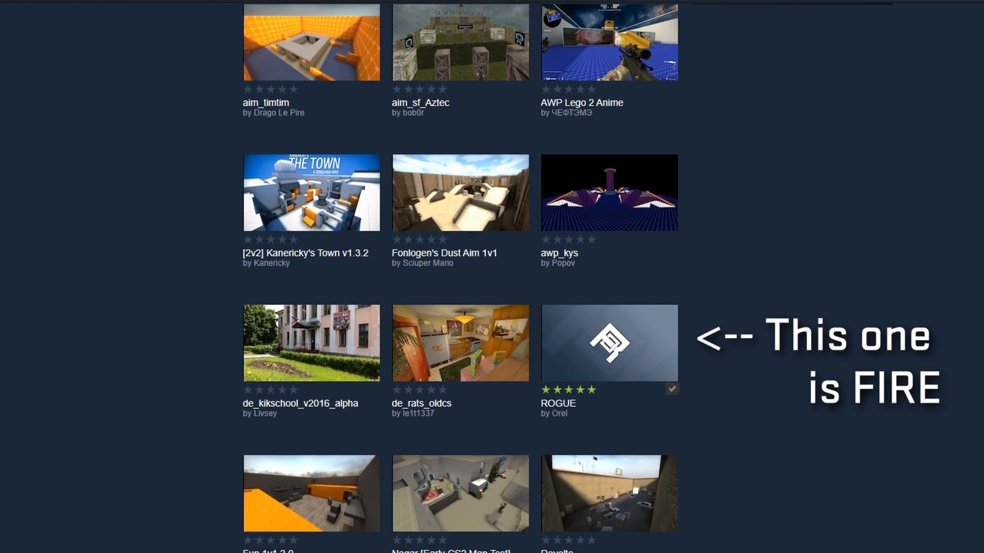
pyautogui.scroll(-3)
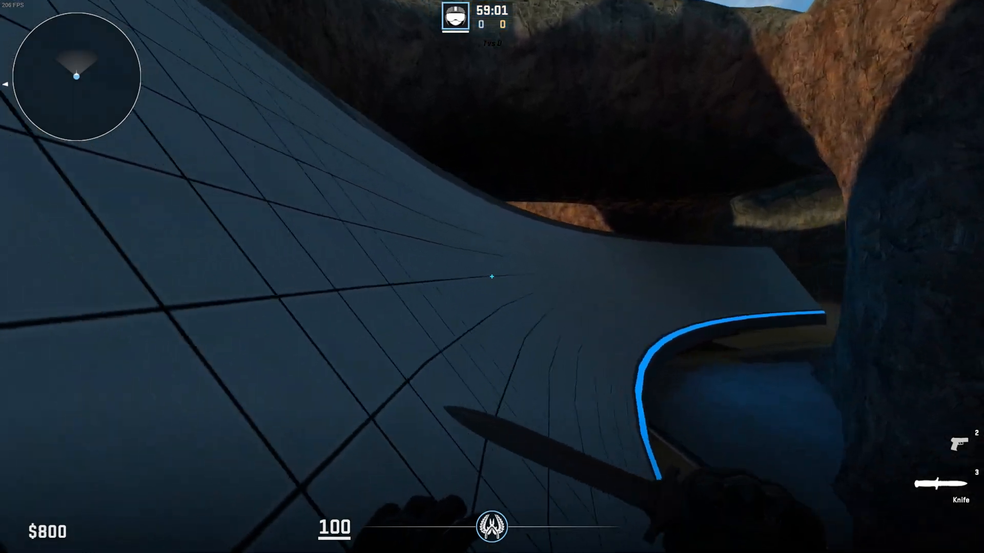
pyautogui.moveTo(492, 276)
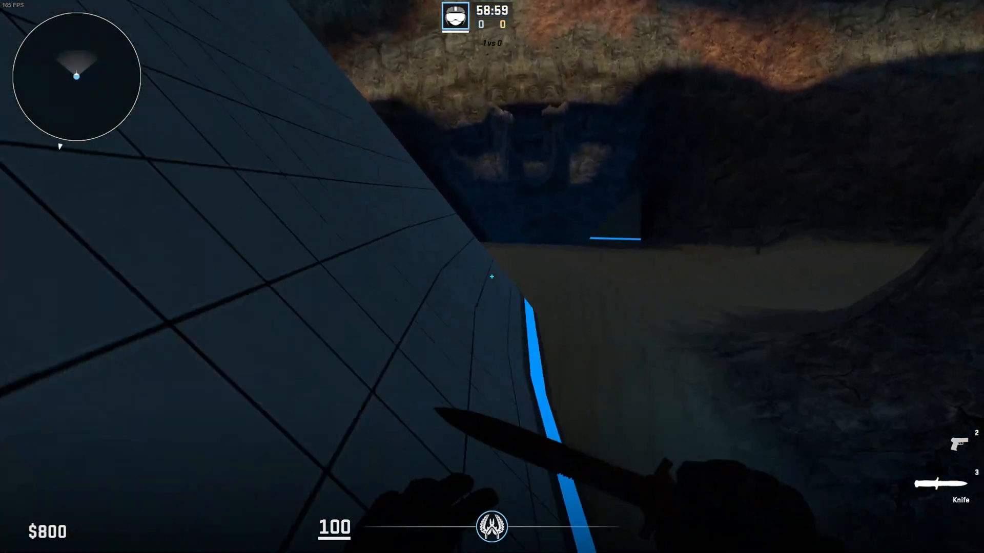
pyautogui.moveTo(492, 277)
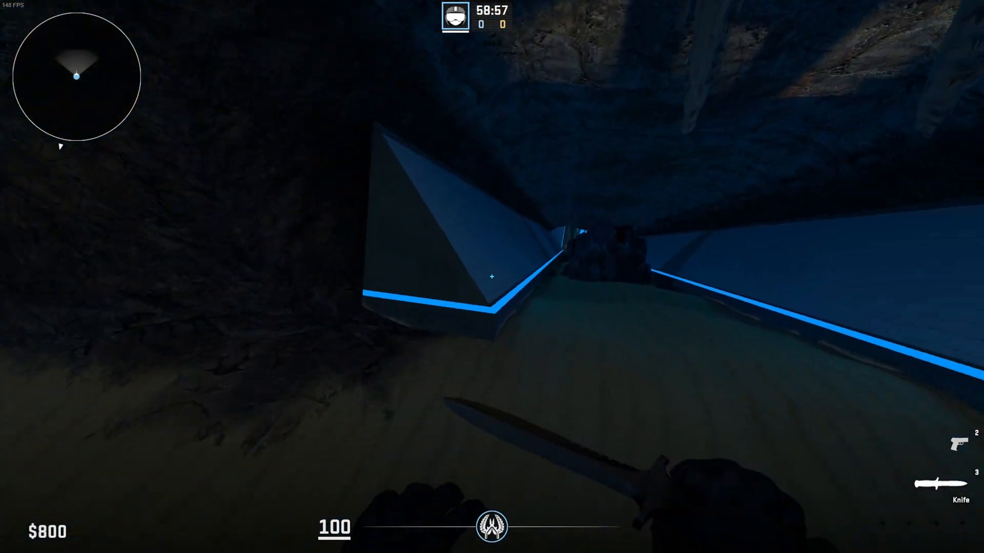